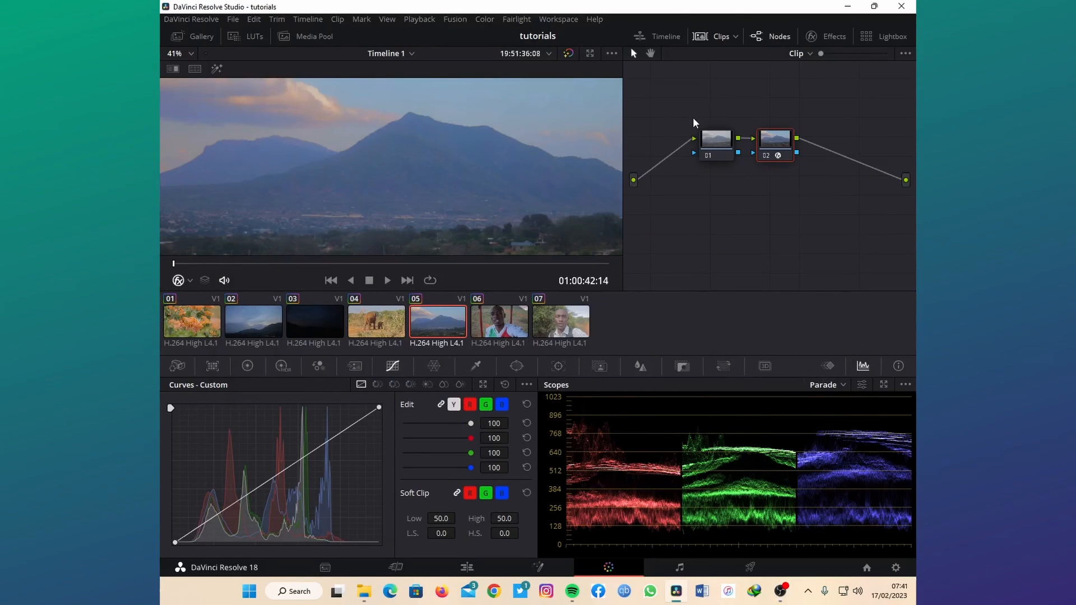
pyautogui.moveTo(600, 44)
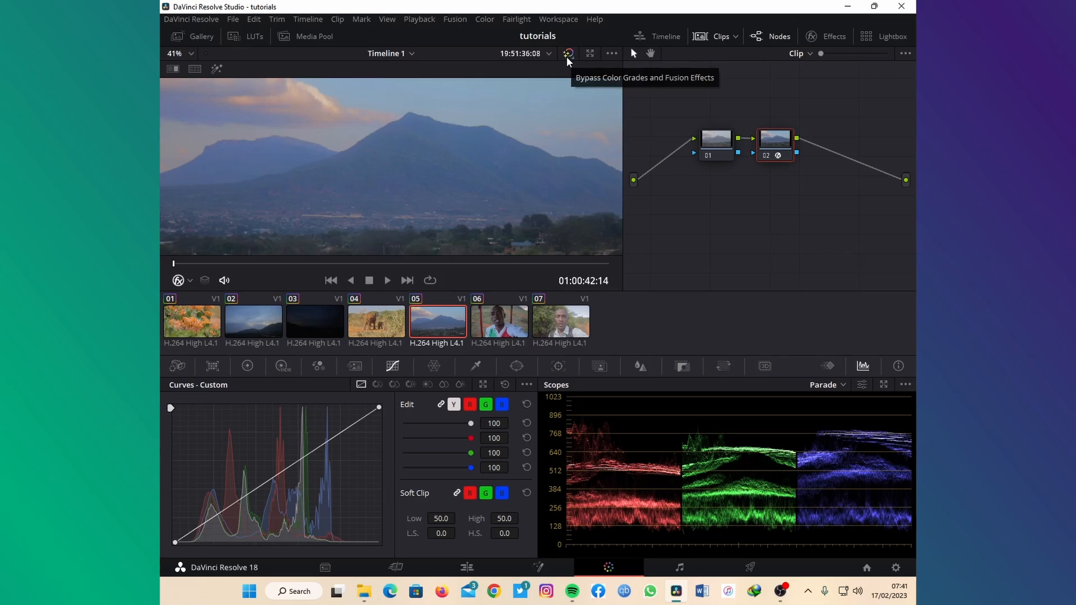
# Toggle the flower clip's grades off to compare it ungraded
pyautogui.click(567, 54)
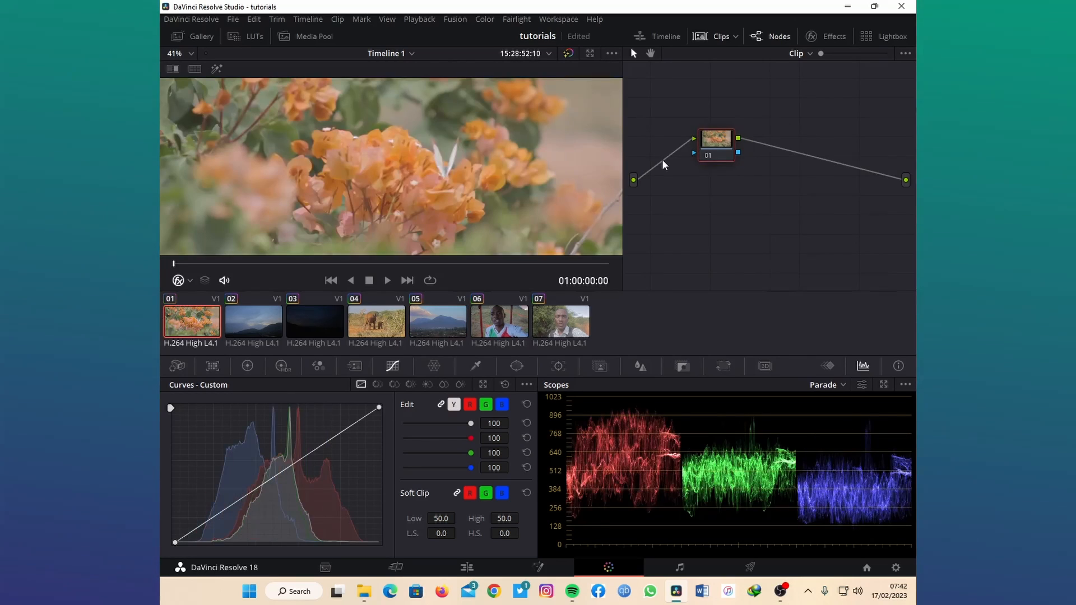
pyautogui.moveTo(714, 142)
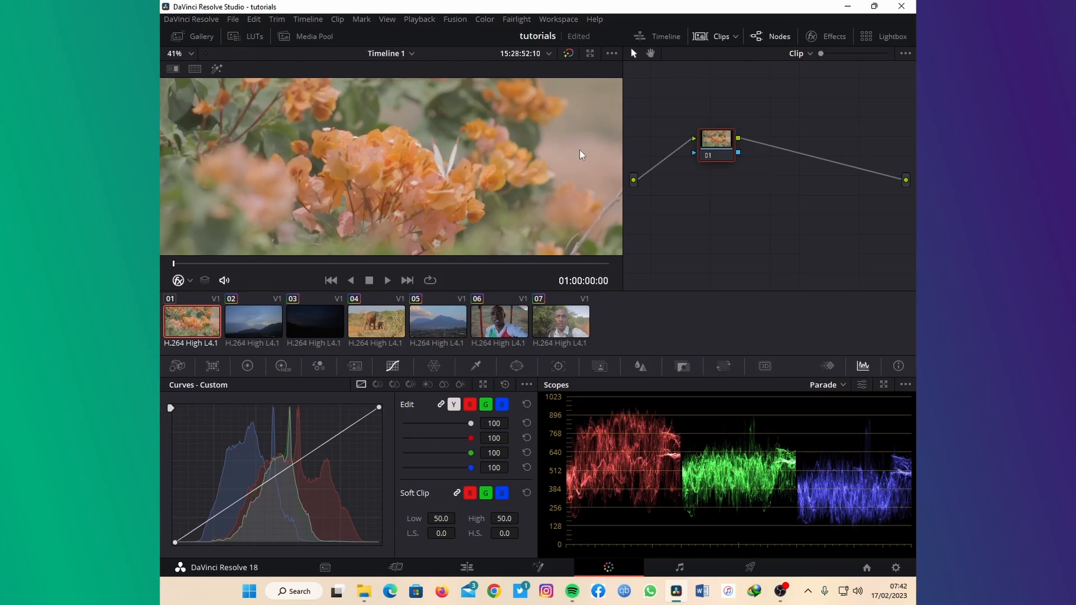
pyautogui.moveTo(523, 172)
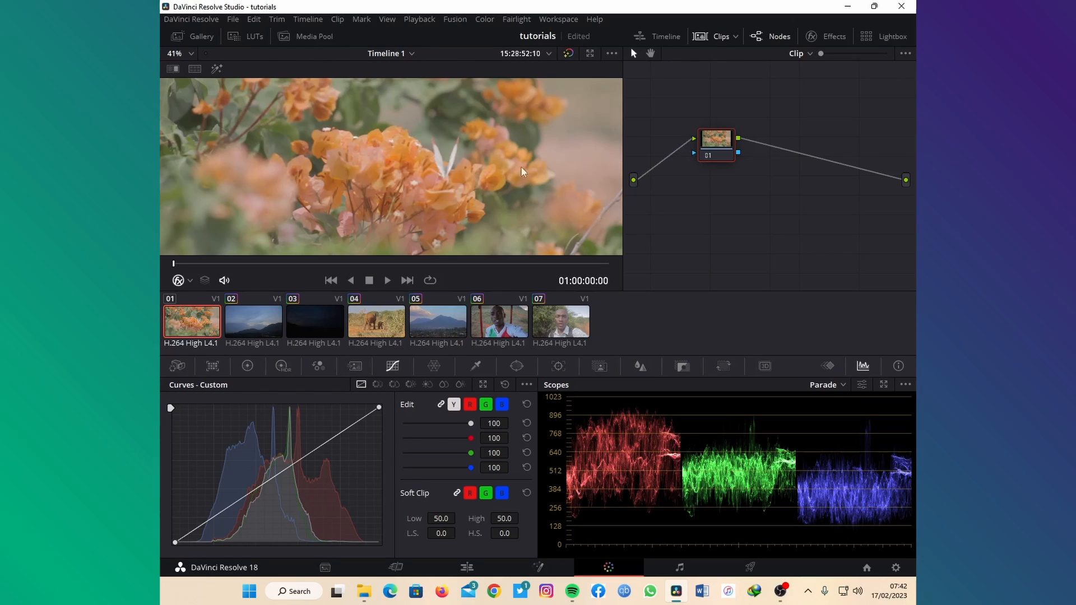
pyautogui.moveTo(674, 189)
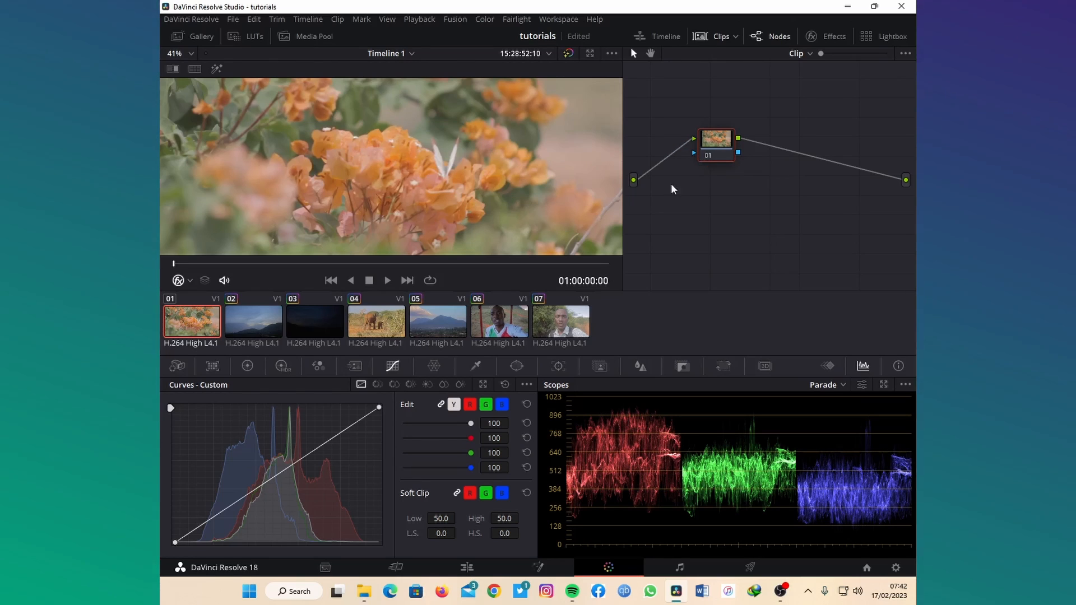
pyautogui.moveTo(685, 197)
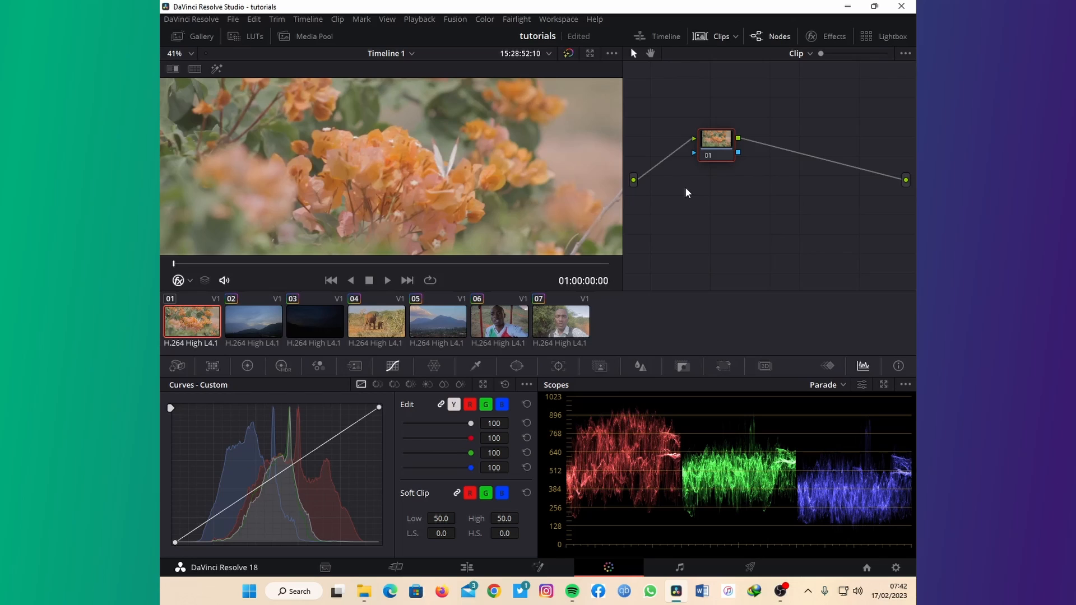
pyautogui.moveTo(724, 150)
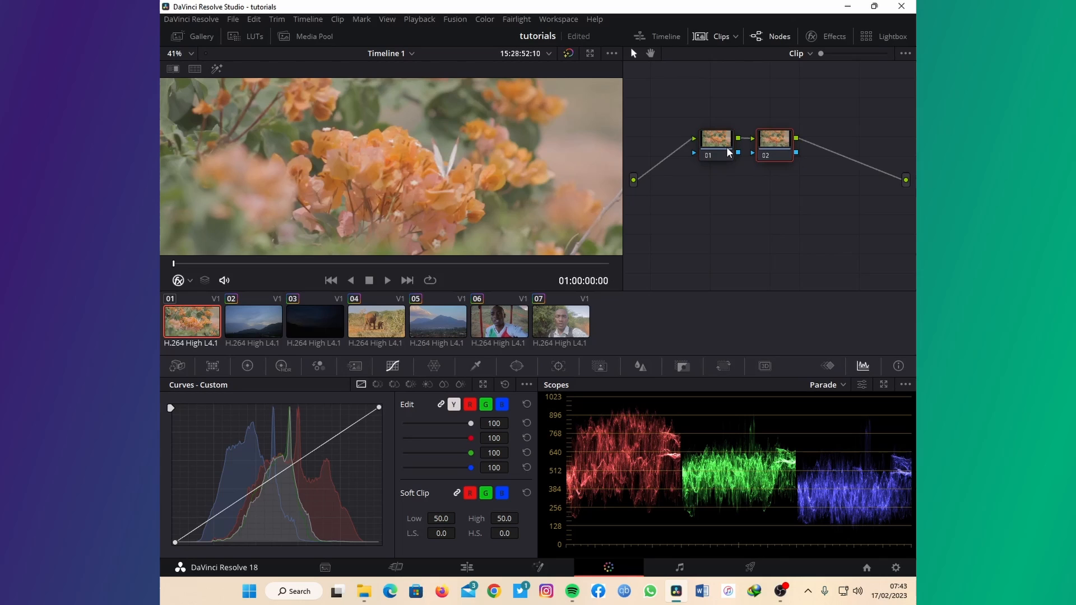
# Position the dehaze node just below node 01 and show the Effects library
pyautogui.moveTo(774, 139); pyautogui.dragTo(726, 254)
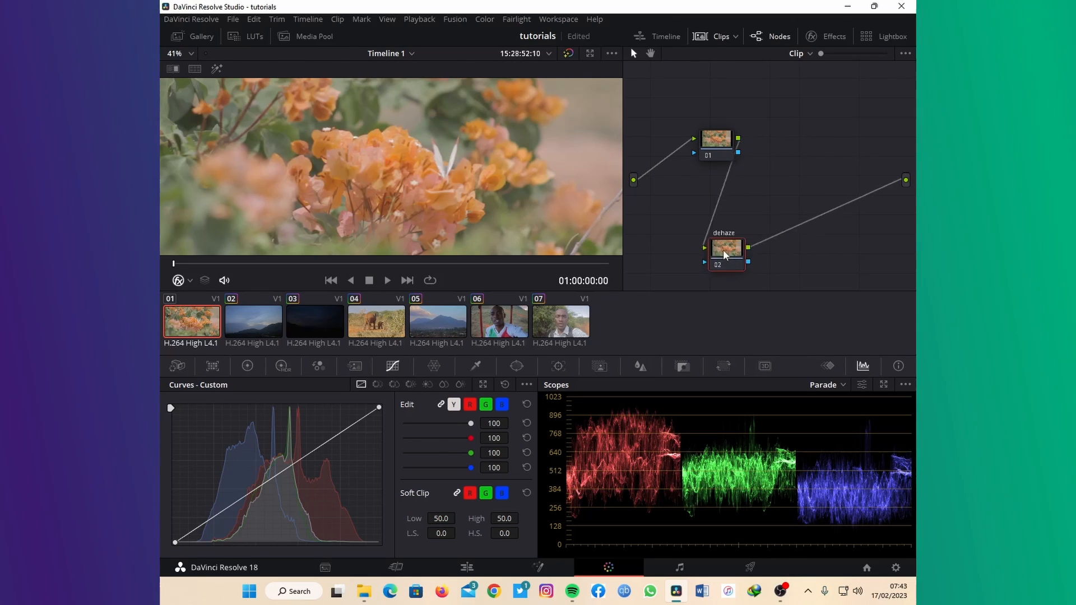
pyautogui.moveTo(725, 254); pyautogui.dragTo(700, 202)
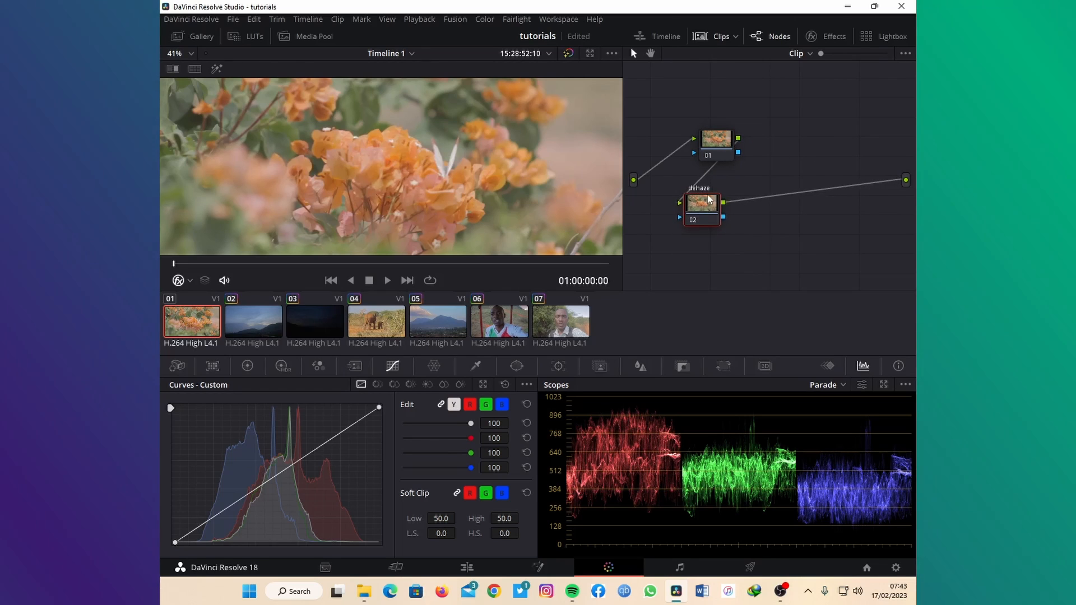
pyautogui.moveTo(715, 148)
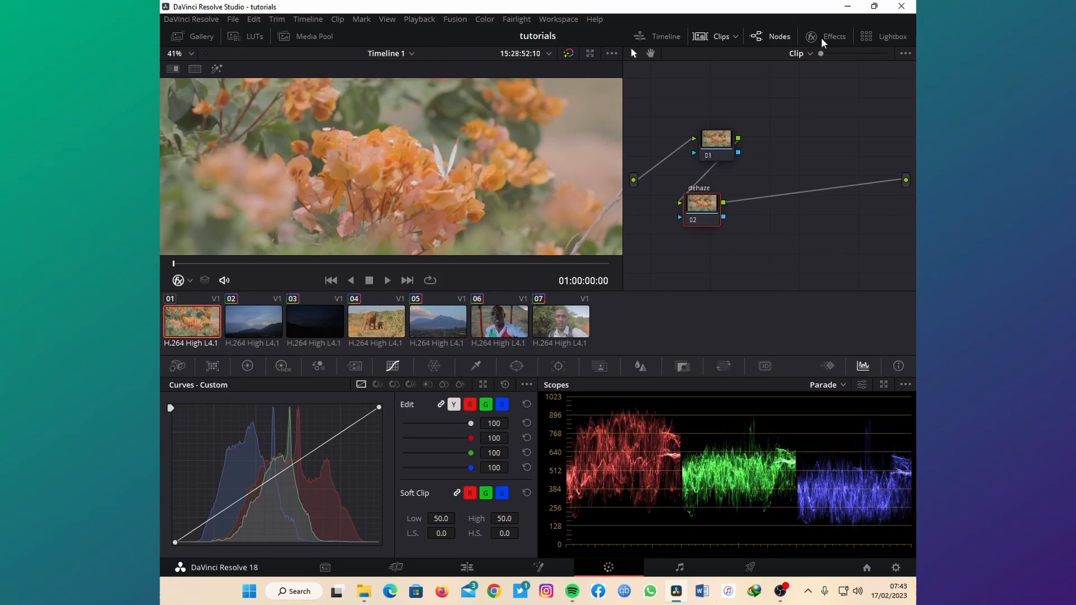
pyautogui.click(835, 37)
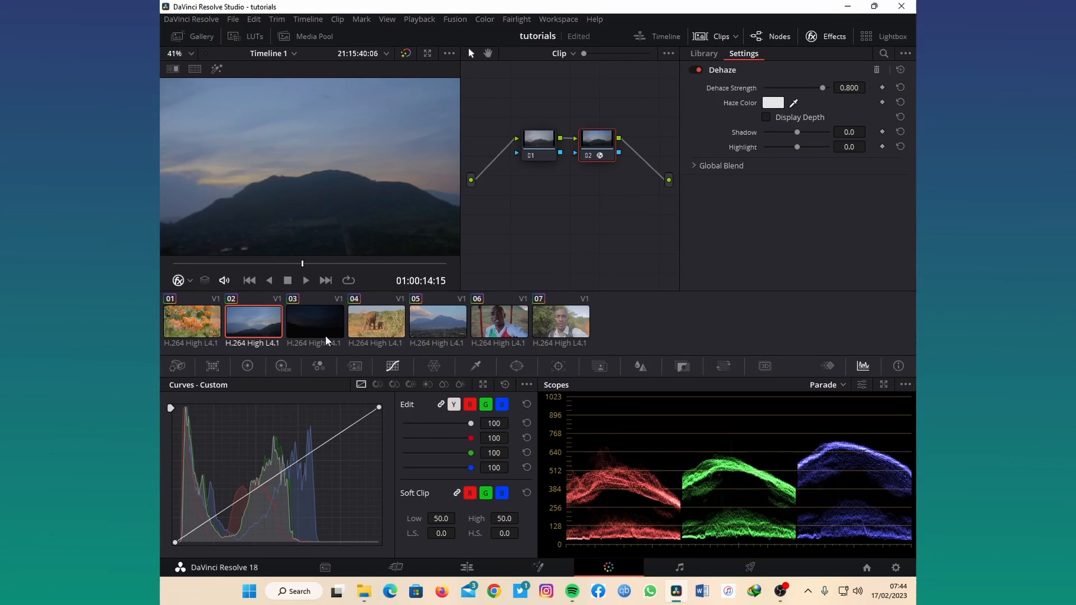
# Give the dark mountain clip's second node Dehaze, then select the elephant clip
pyautogui.click(314, 321)
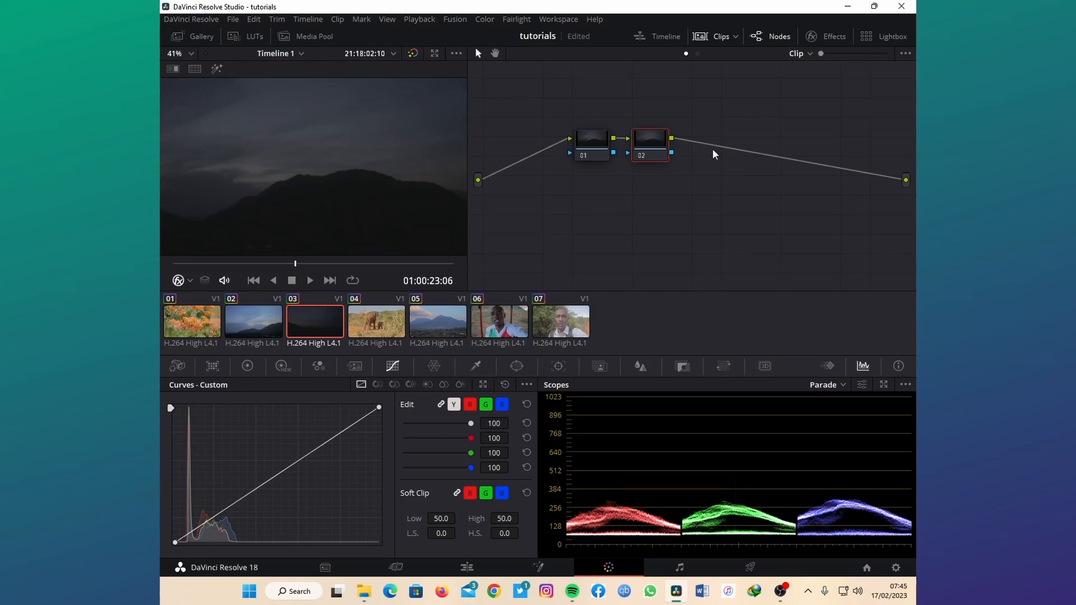
pyautogui.click(834, 36)
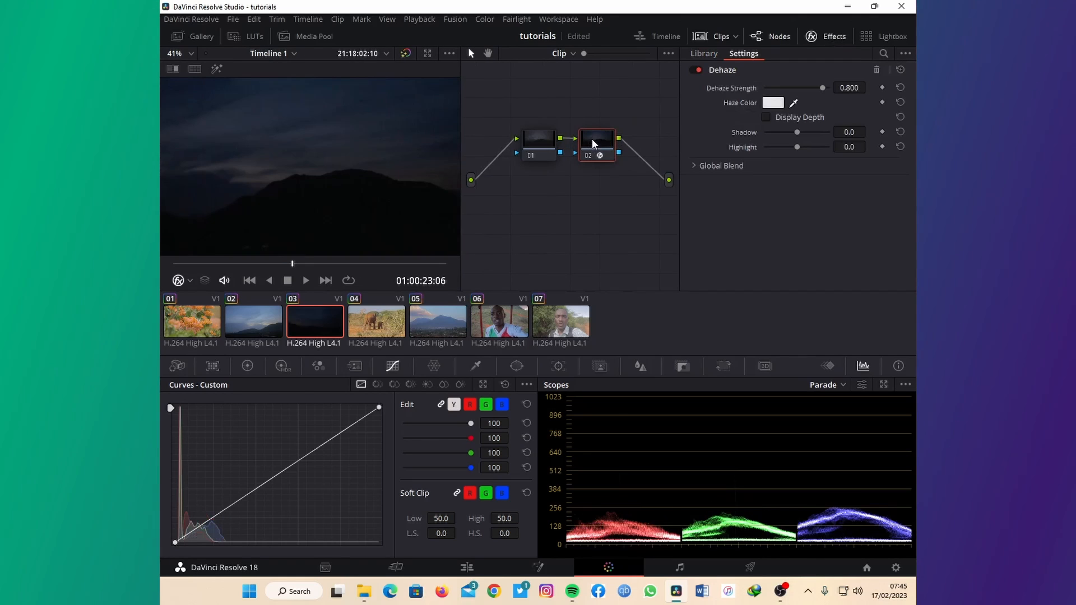
pyautogui.moveTo(375, 317)
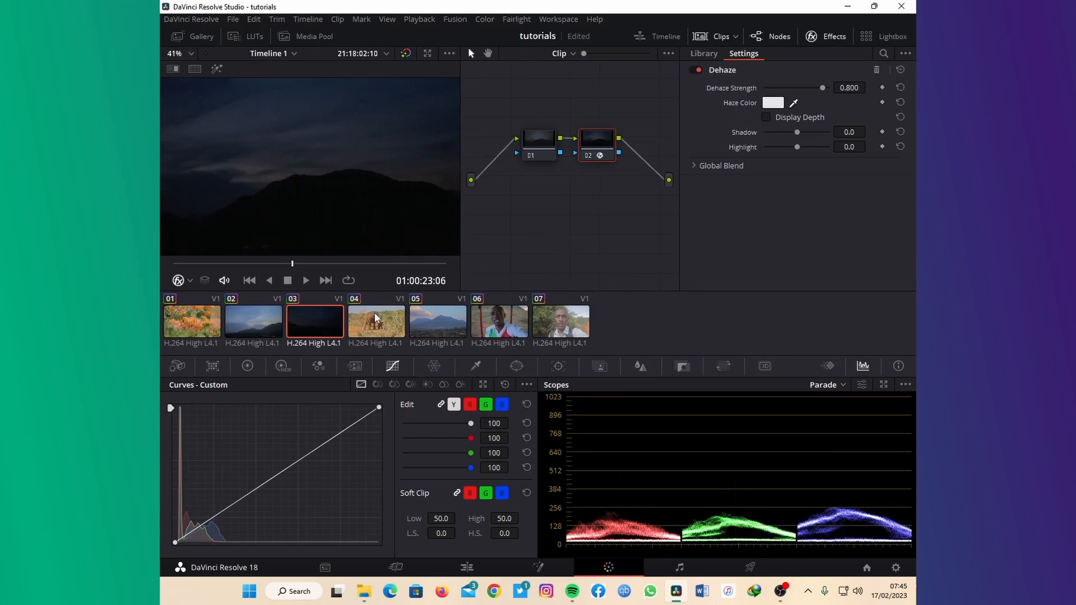
pyautogui.click(376, 321)
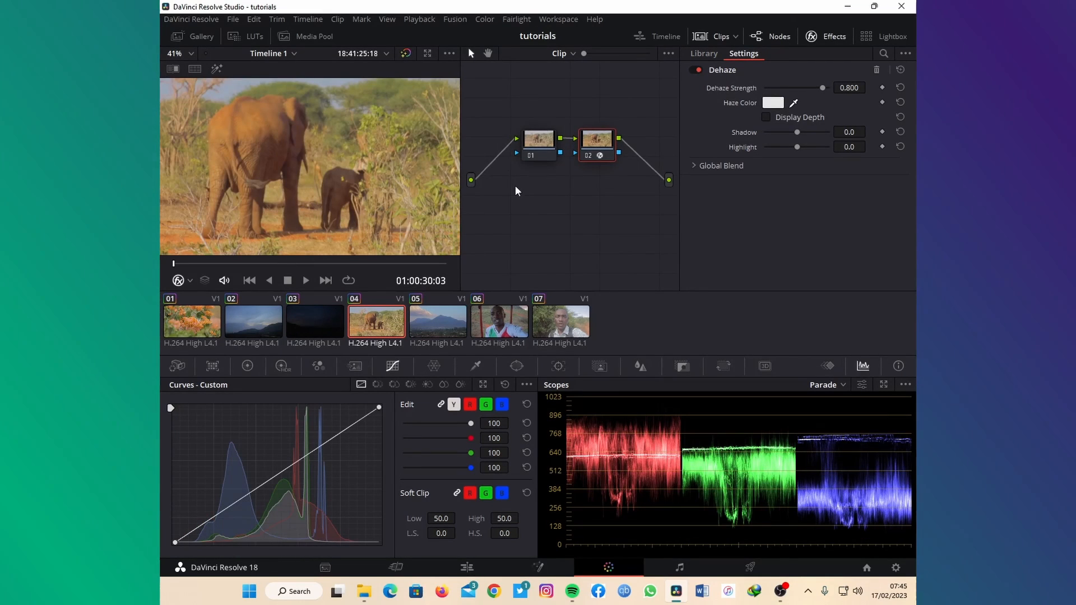
pyautogui.moveTo(629, 129)
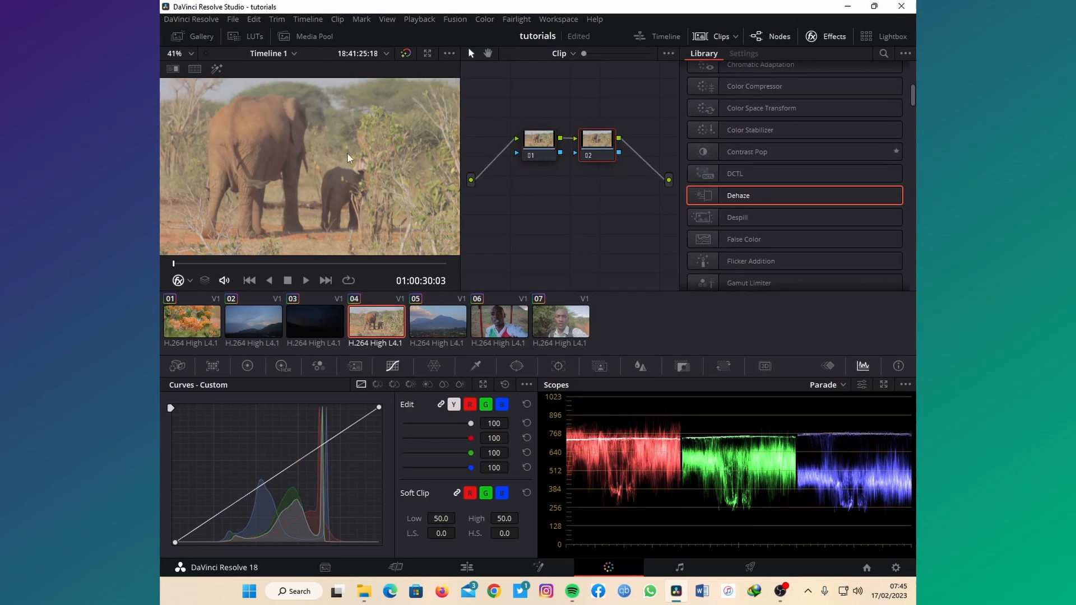
pyautogui.moveTo(501, 140)
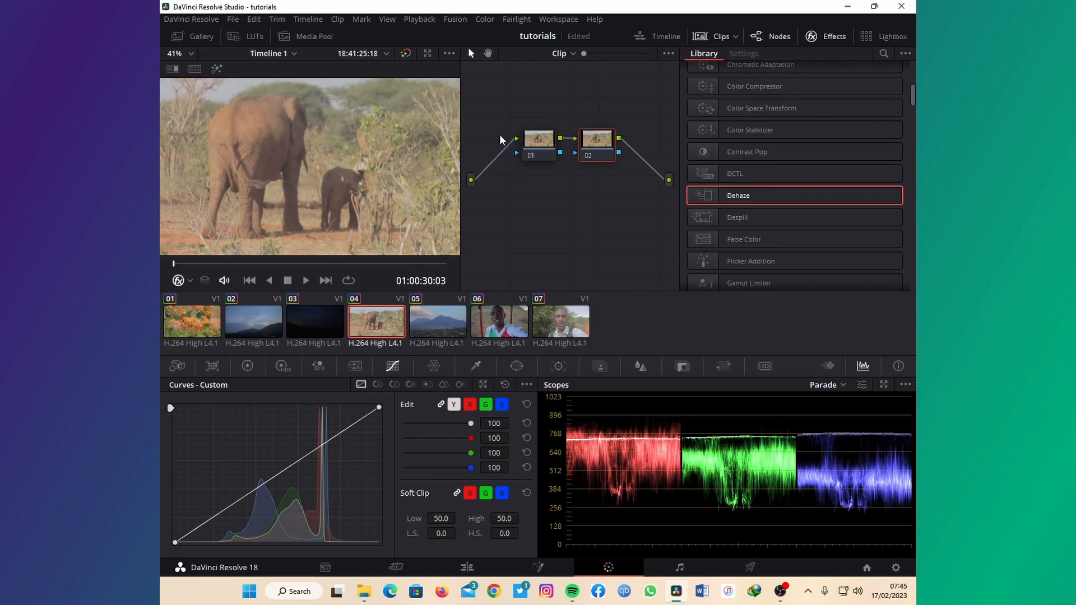
pyautogui.moveTo(752, 203)
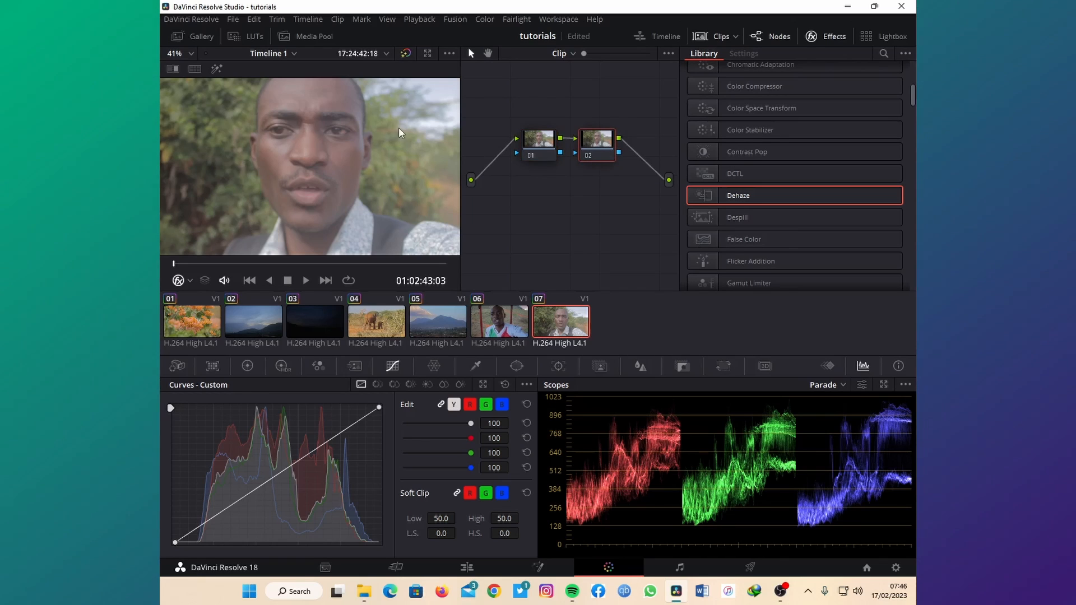
pyautogui.moveTo(723, 171)
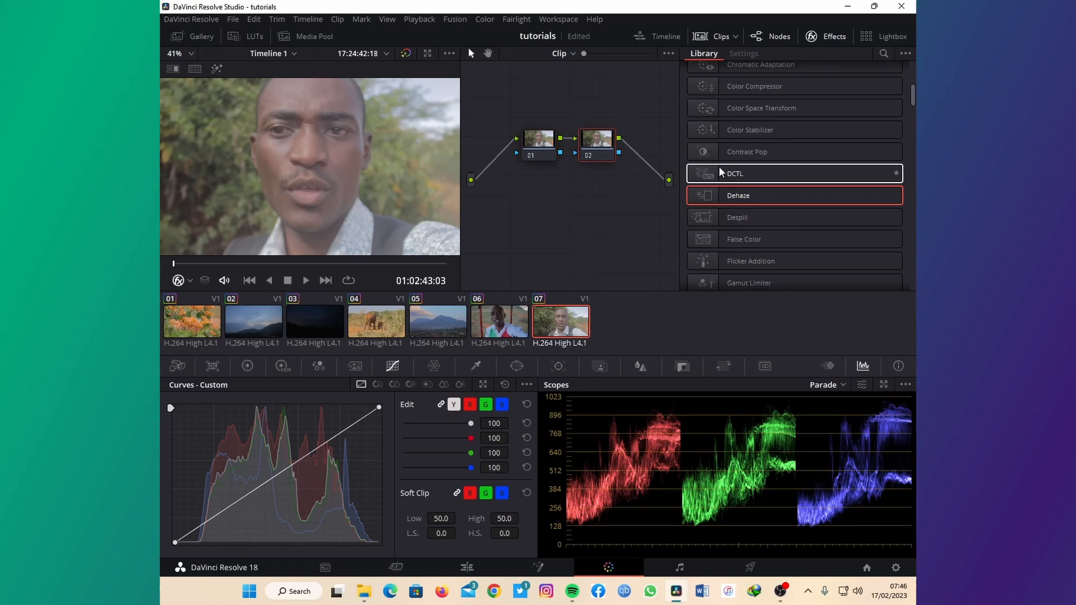
pyautogui.moveTo(180, 221)
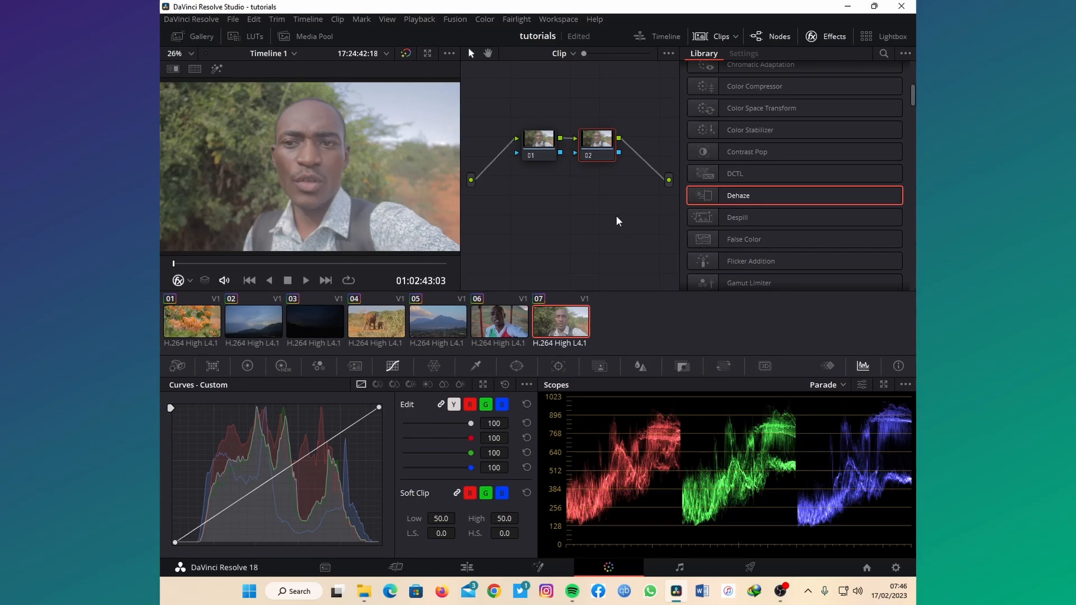
pyautogui.moveTo(630, 236)
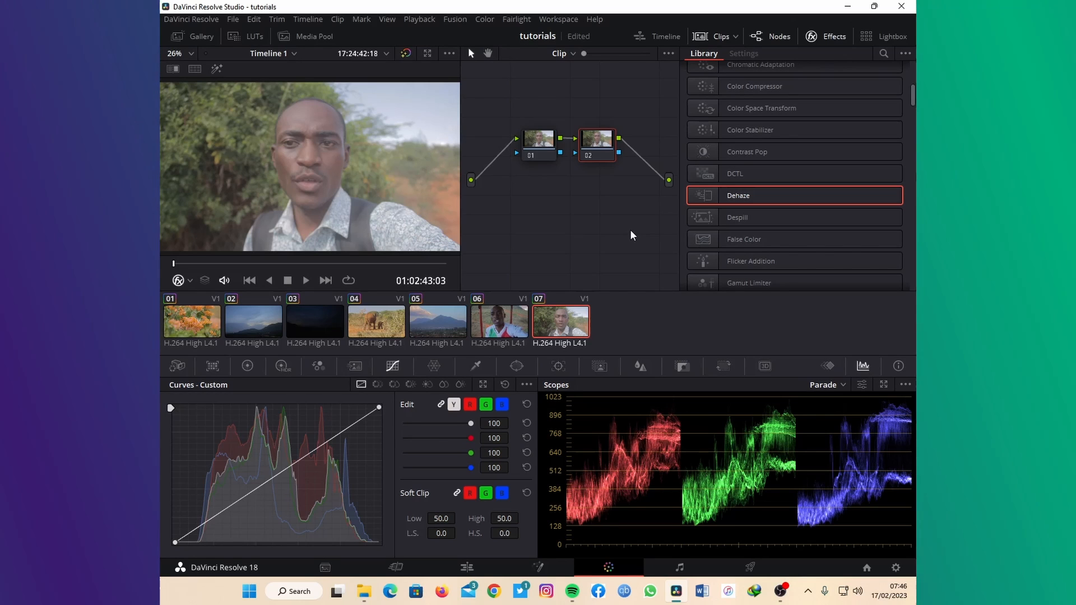
pyautogui.moveTo(444, 123)
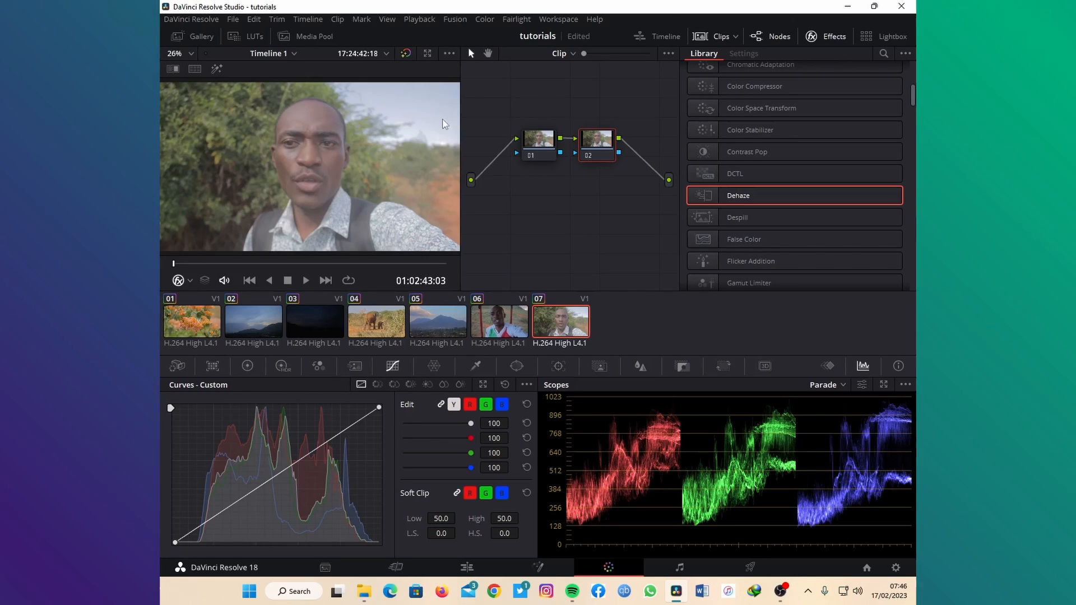